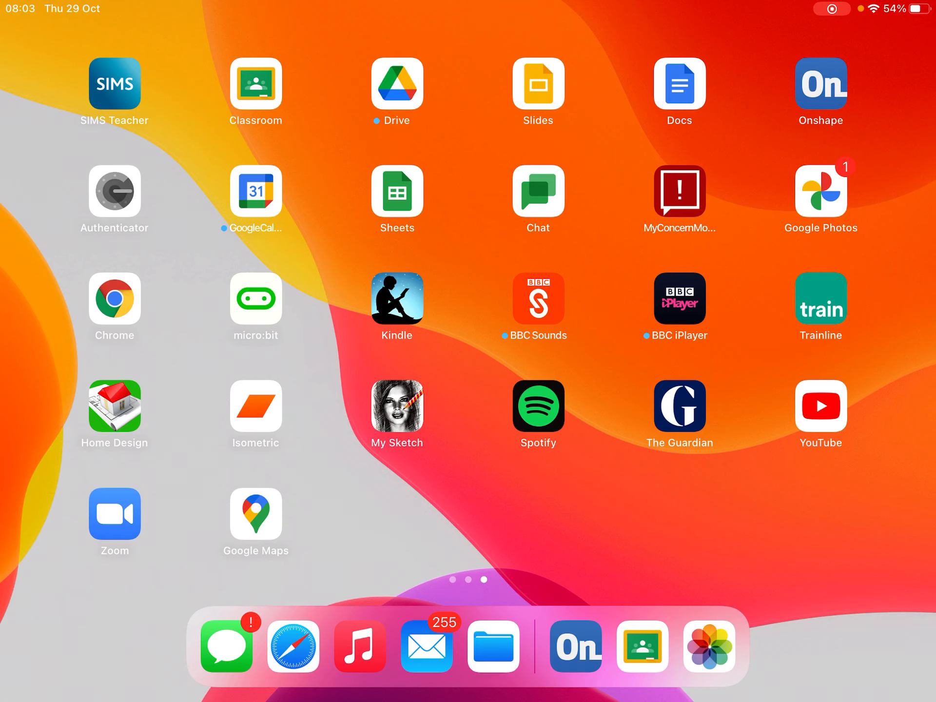
# Launch Onshape from the home screen to reach the recent-documents activity feed.
pyautogui.click(820, 91)
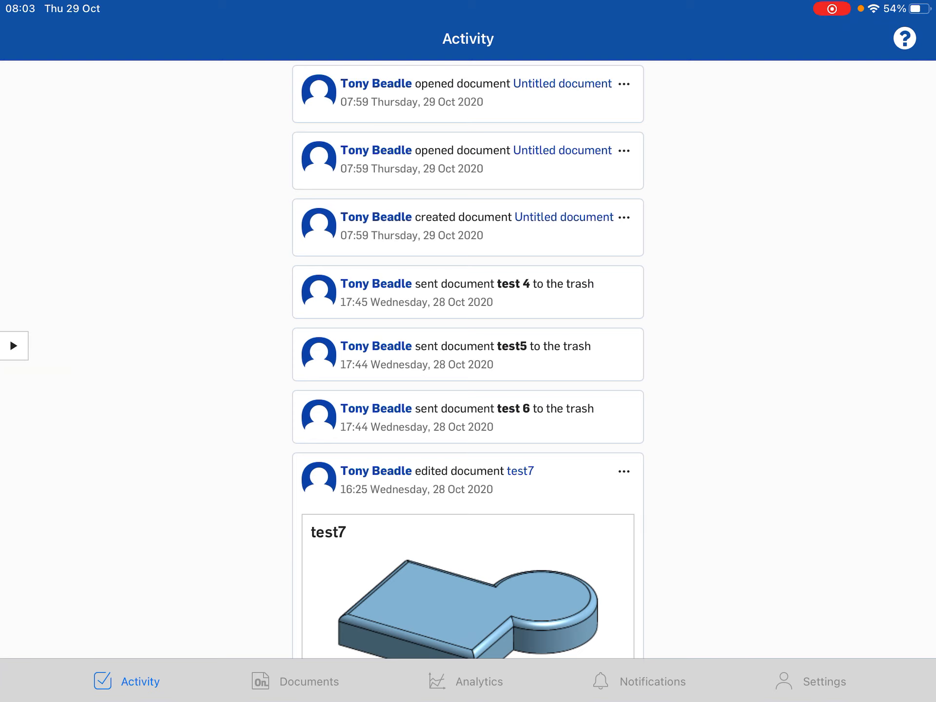
# Look over the Documents overview, then go to the Settings page for the signed-in account.
pyautogui.click(309, 682)
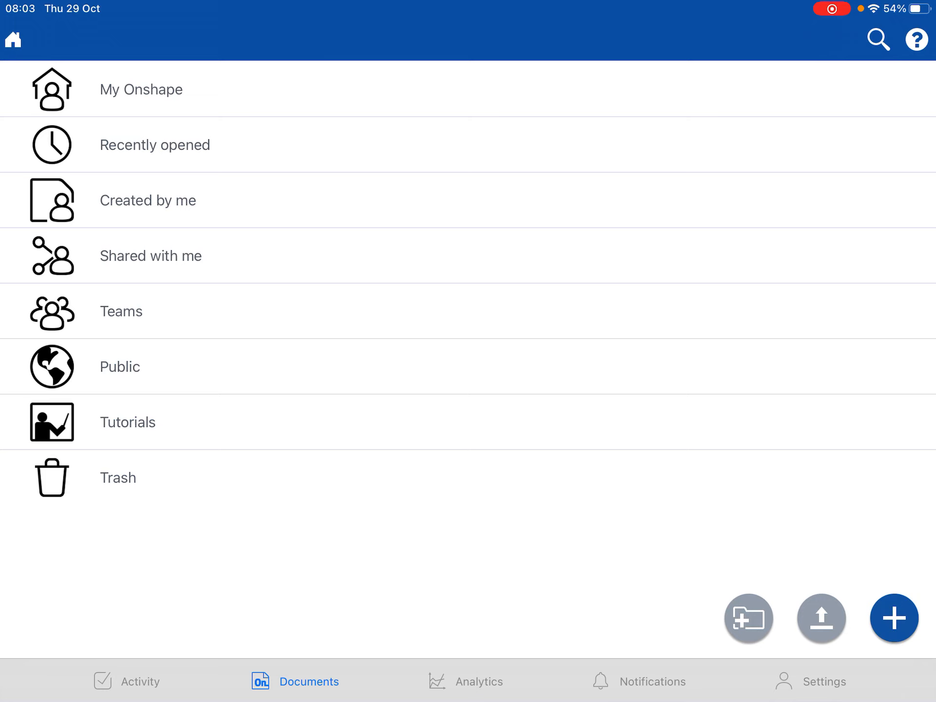
pyautogui.click(13, 41)
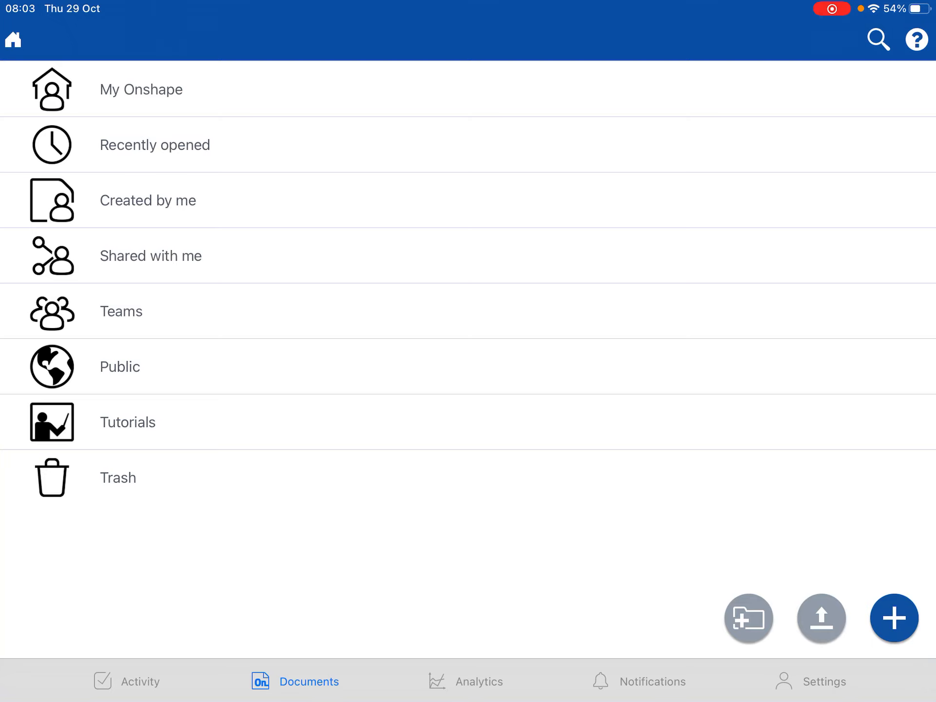
pyautogui.click(823, 681)
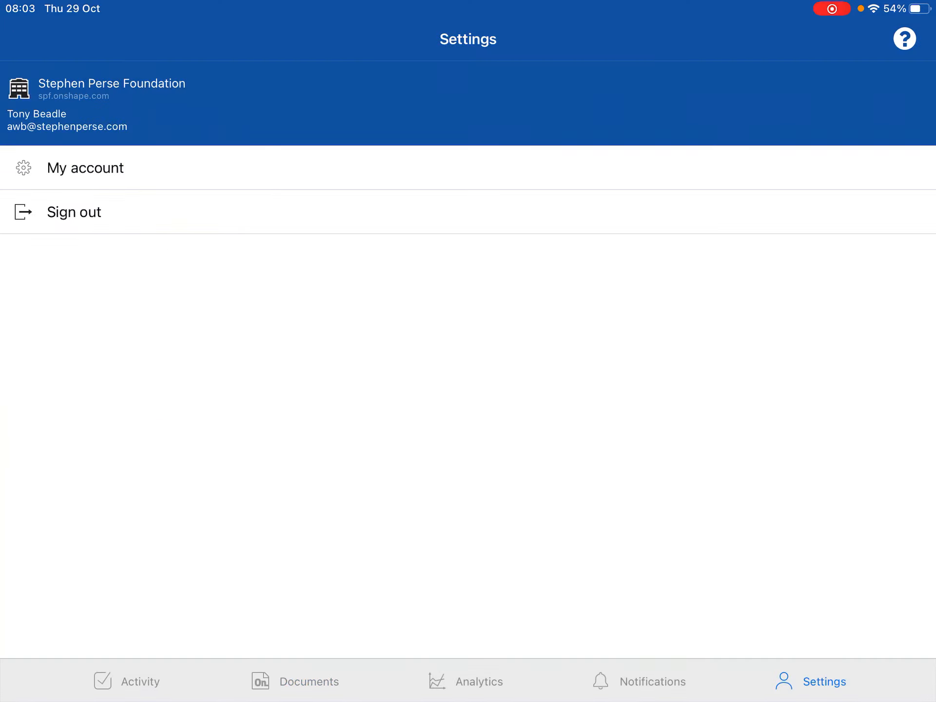
# In My account Preferences set the length unit to Millimeter, then close the account details.
pyautogui.click(86, 168)
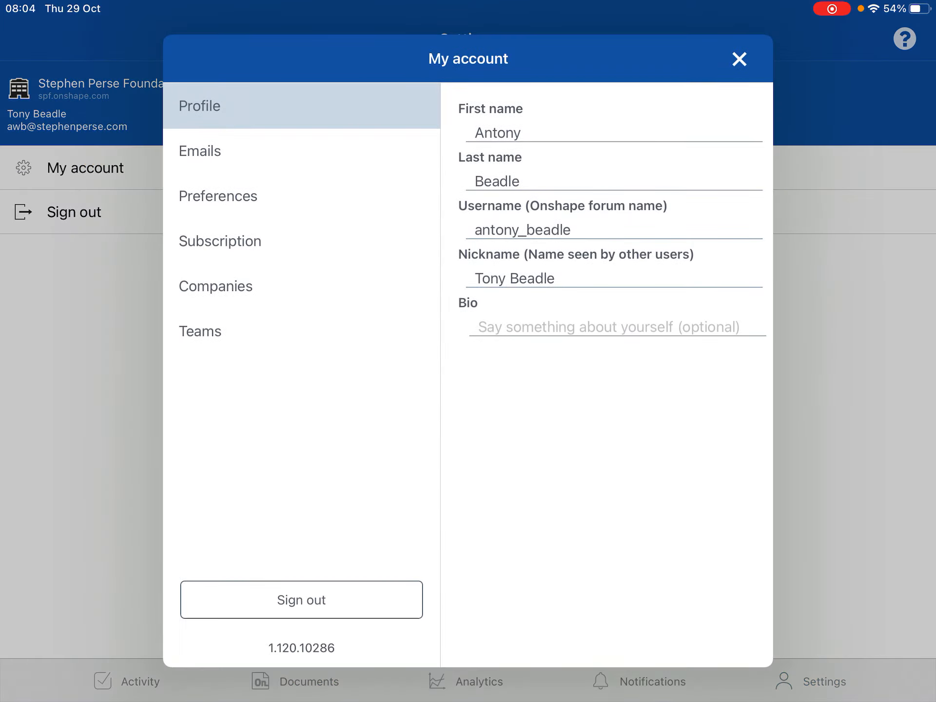
pyautogui.click(217, 195)
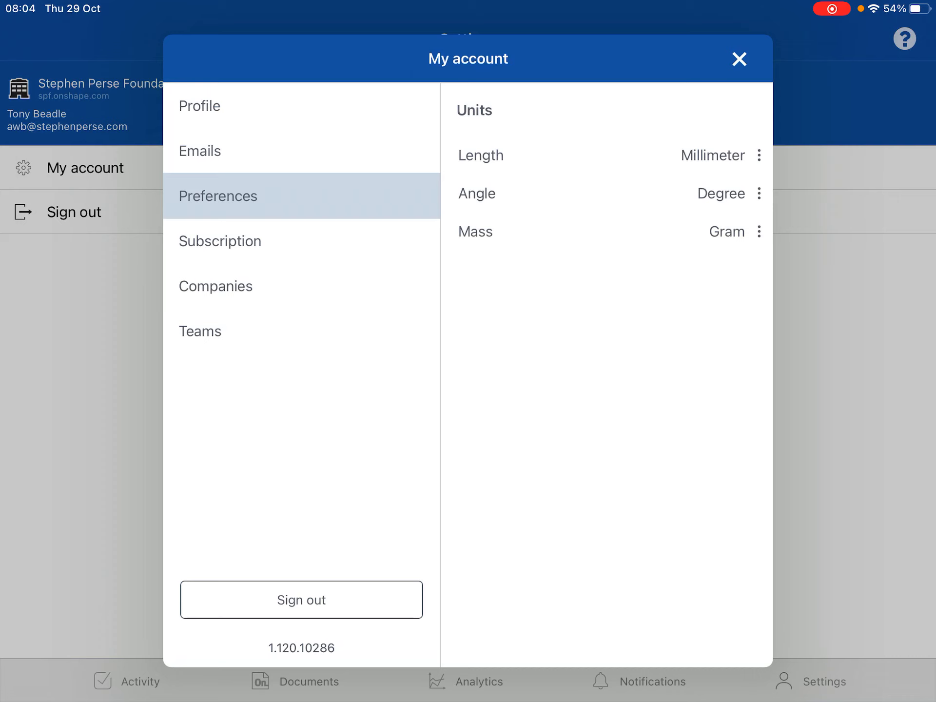
pyautogui.click(758, 155)
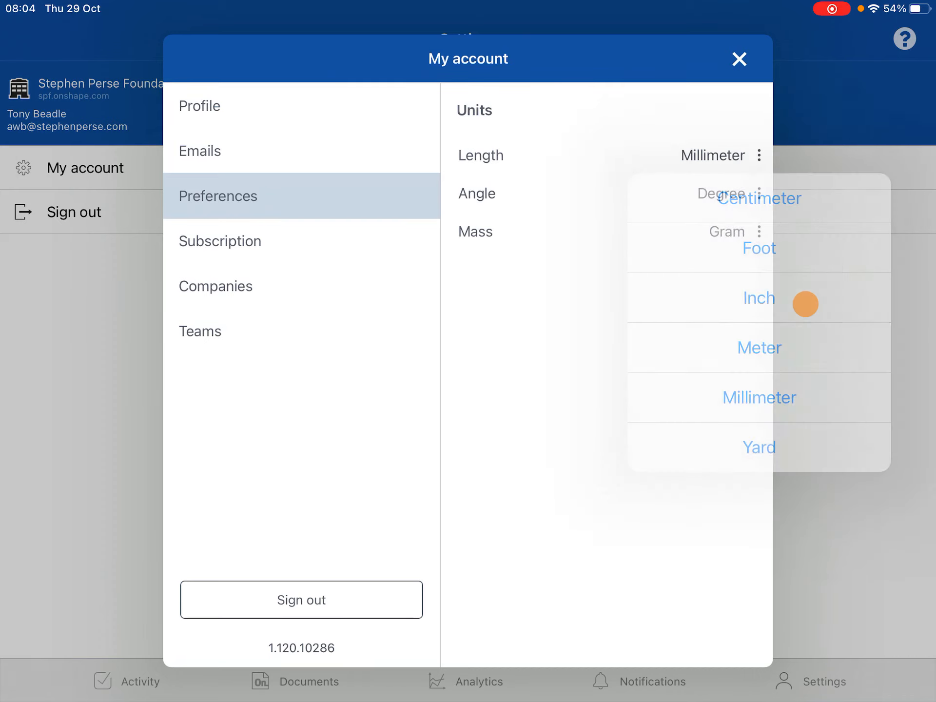
pyautogui.click(759, 297)
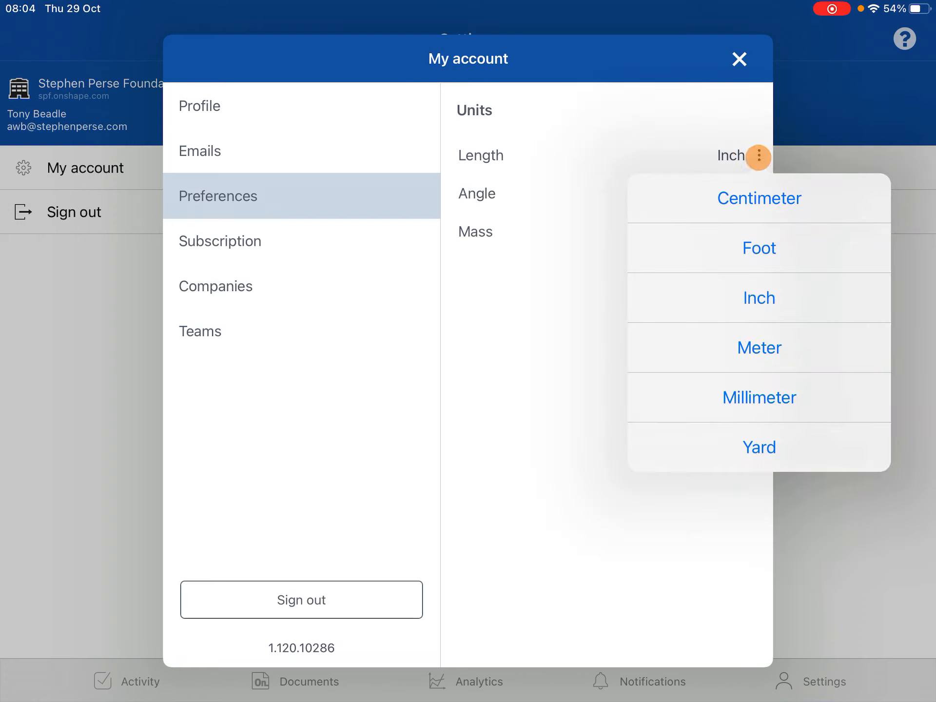
pyautogui.click(758, 396)
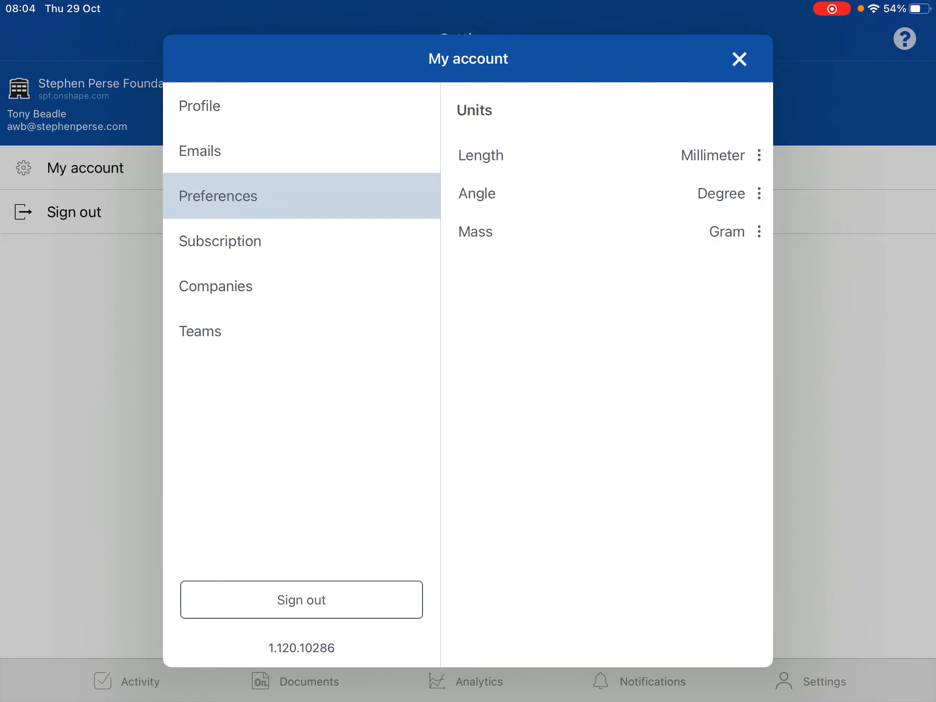
pyautogui.click(737, 59)
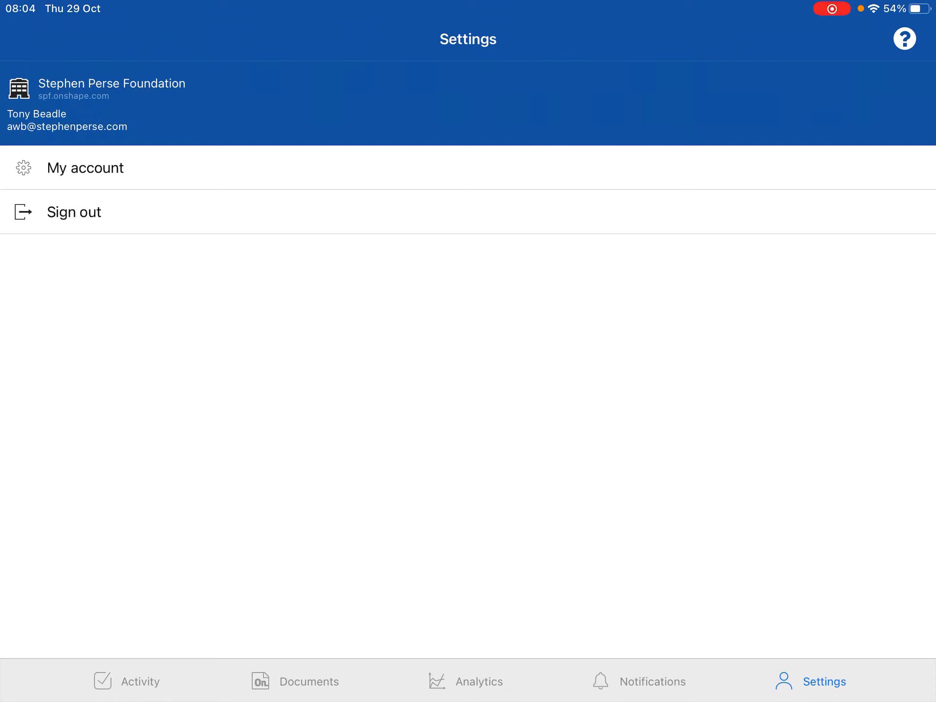
# Create a new document named test8 from Documents and open its empty Part Studio.
pyautogui.click(309, 682)
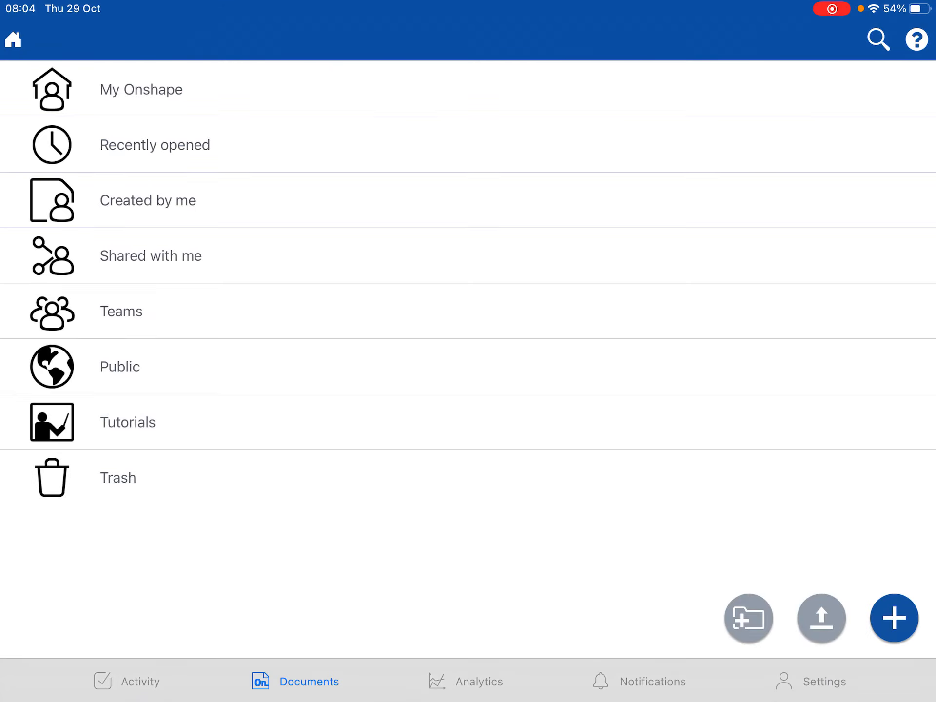
pyautogui.click(893, 618)
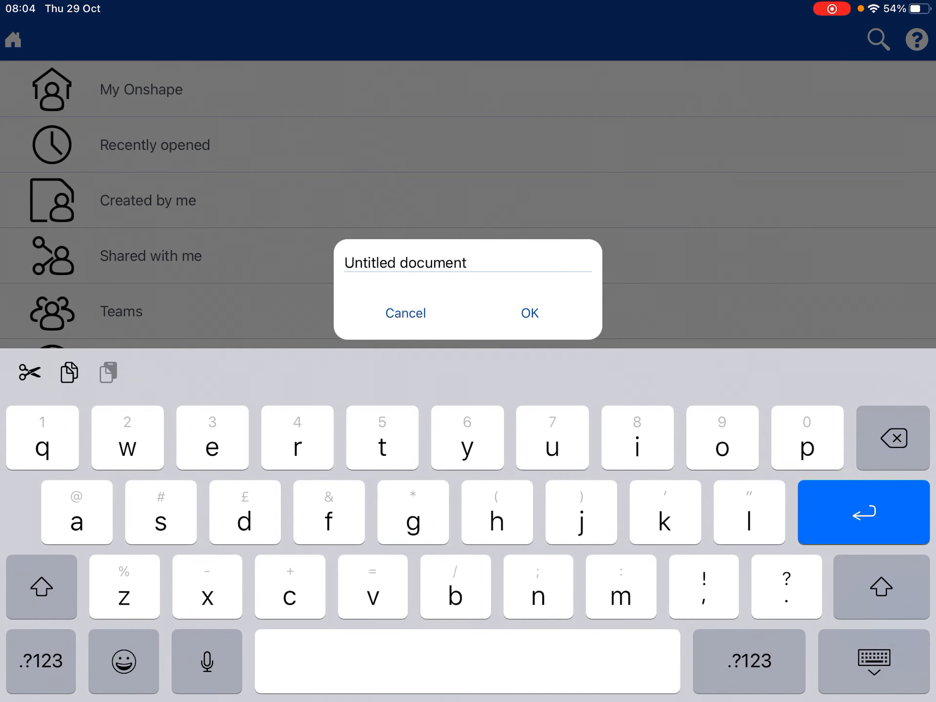
pyautogui.write('test')
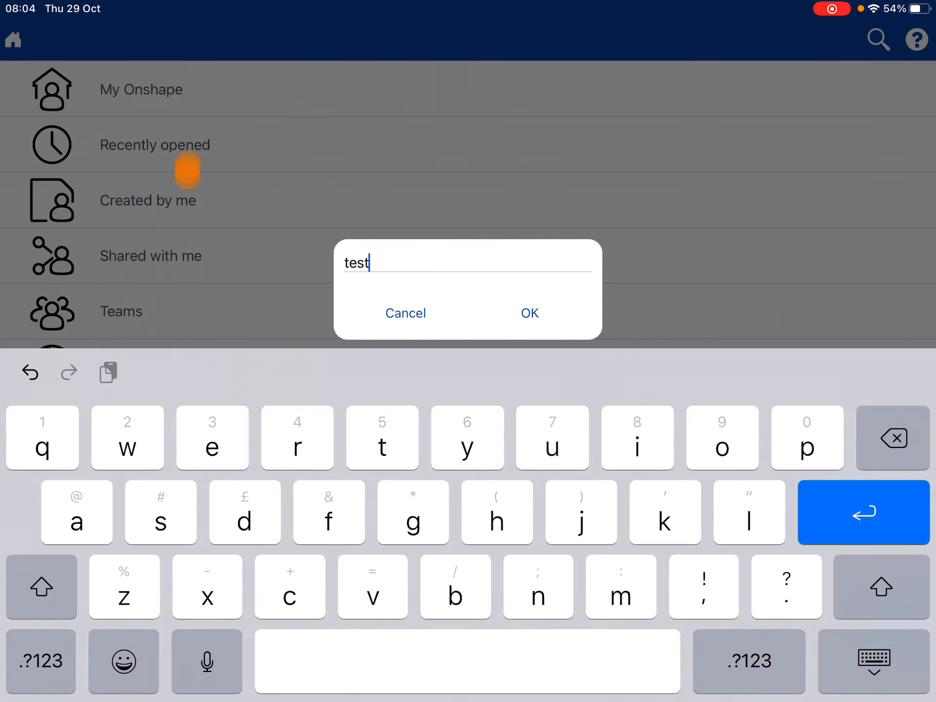
pyautogui.write('8')
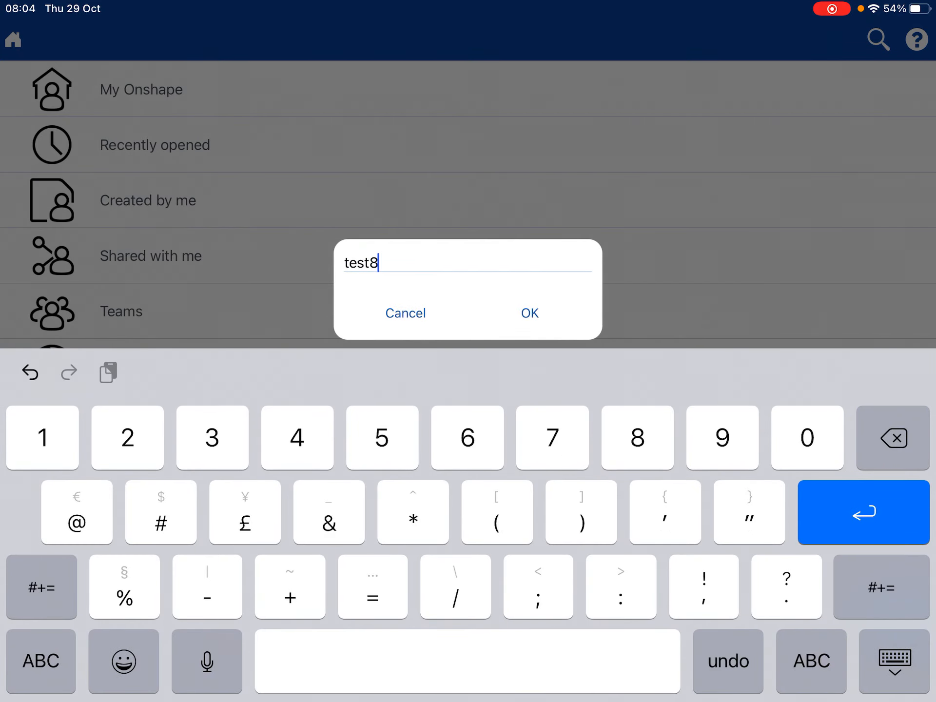
pyautogui.click(528, 312)
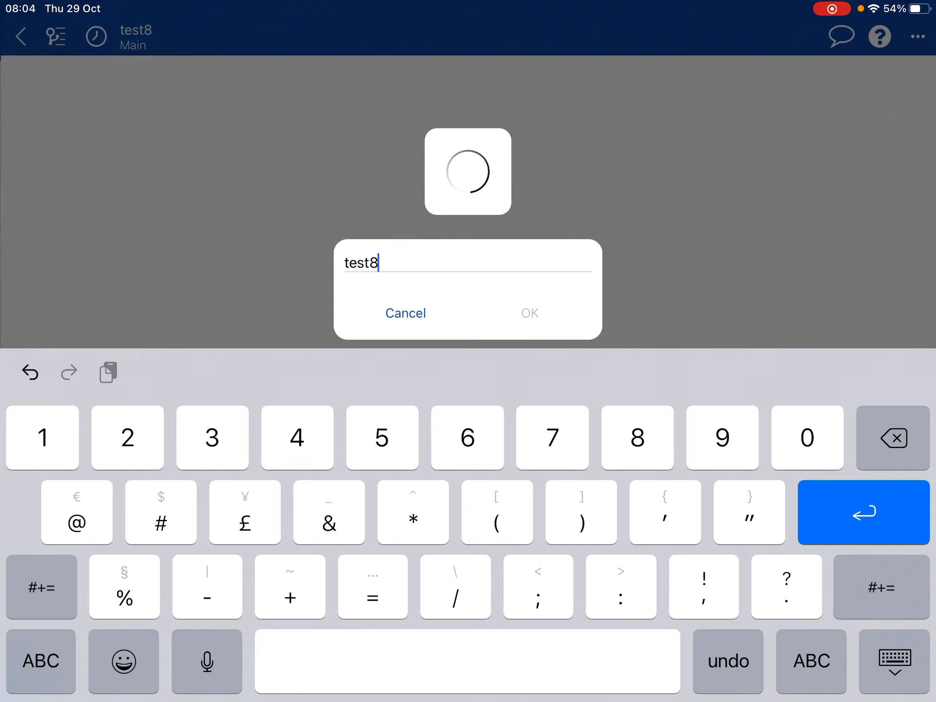
pyautogui.click(527, 313)
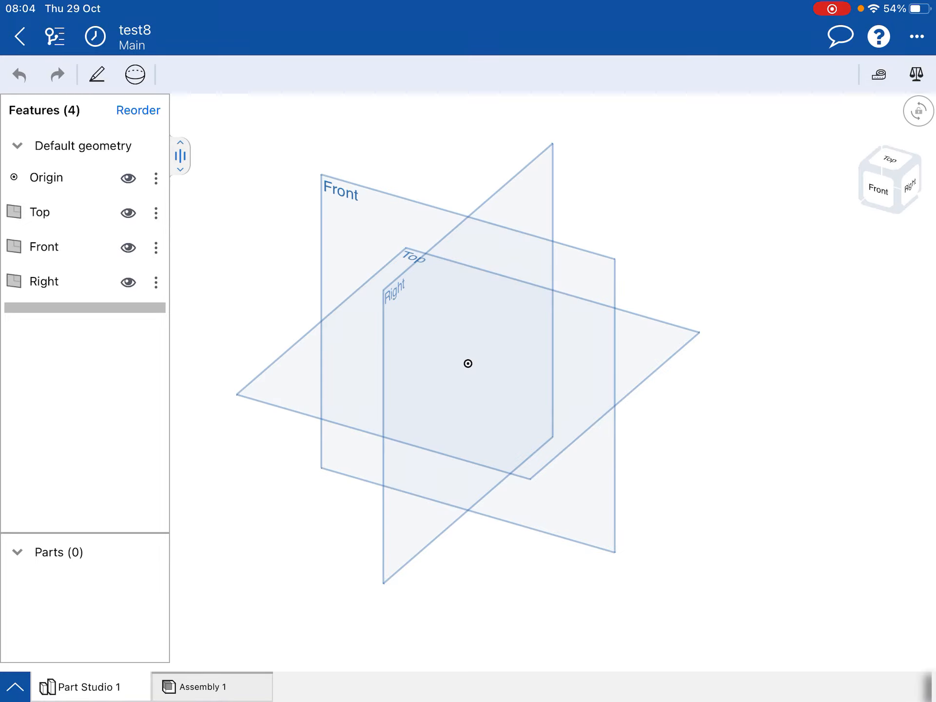
# Start Sketch 1 on the Top plane and draw a corner rectangle just right of the origin.
pyautogui.click(40, 212)
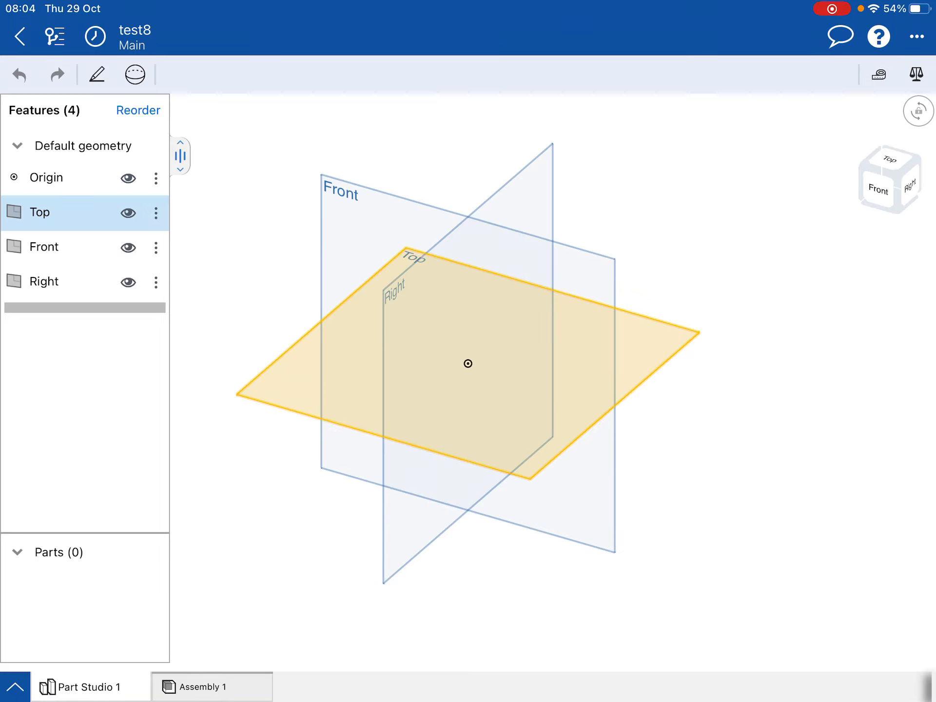
pyautogui.click(96, 74)
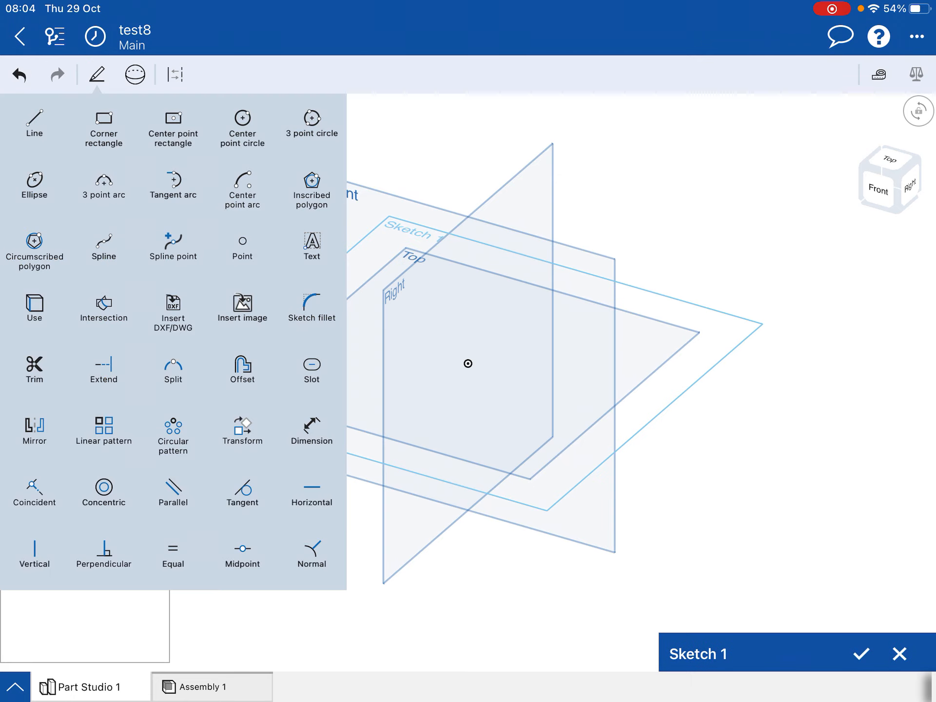
pyautogui.click(212, 74)
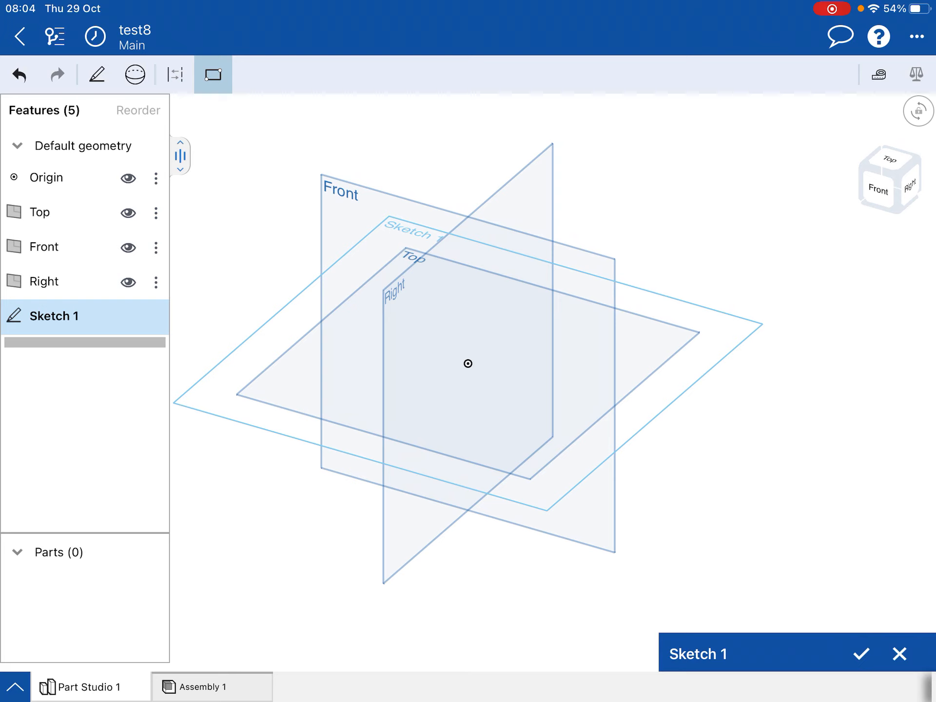
pyautogui.click(889, 179)
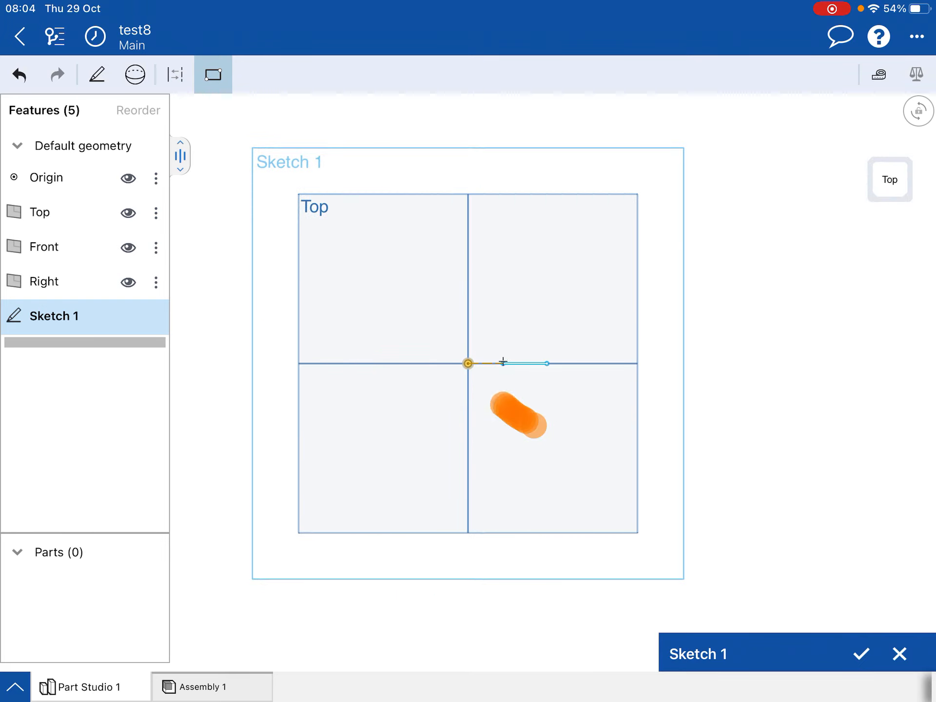
pyautogui.moveTo(467, 363); pyautogui.dragTo(610, 421)
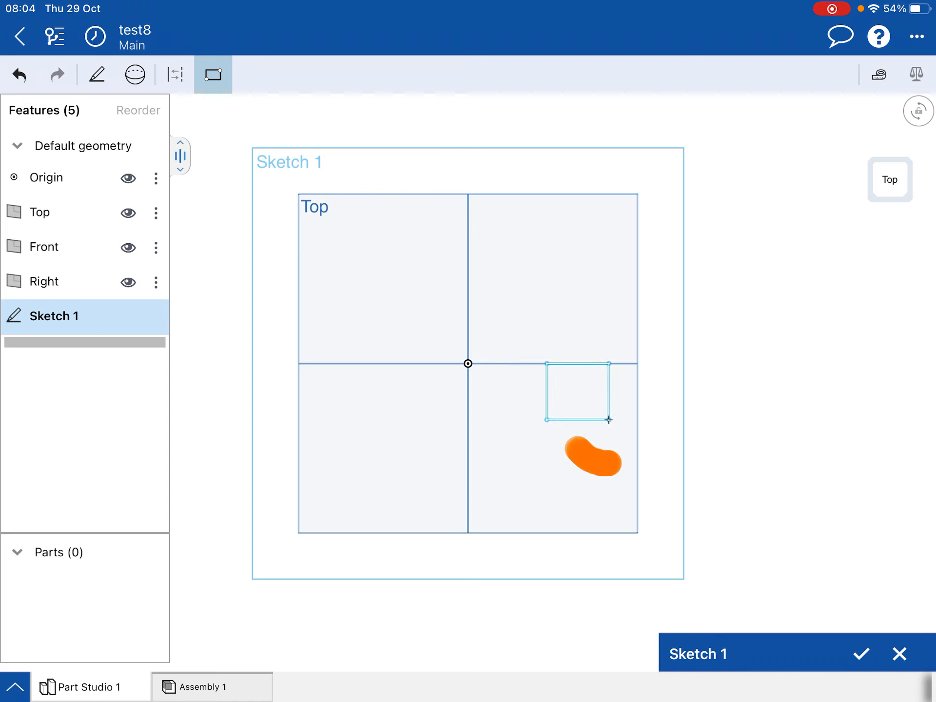
pyautogui.click(97, 74)
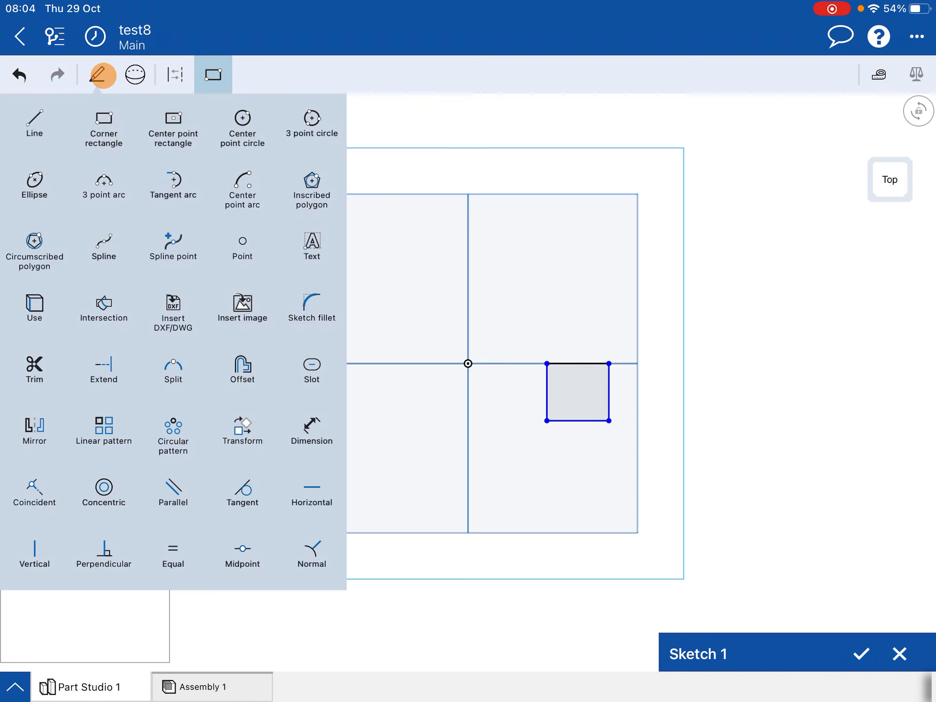